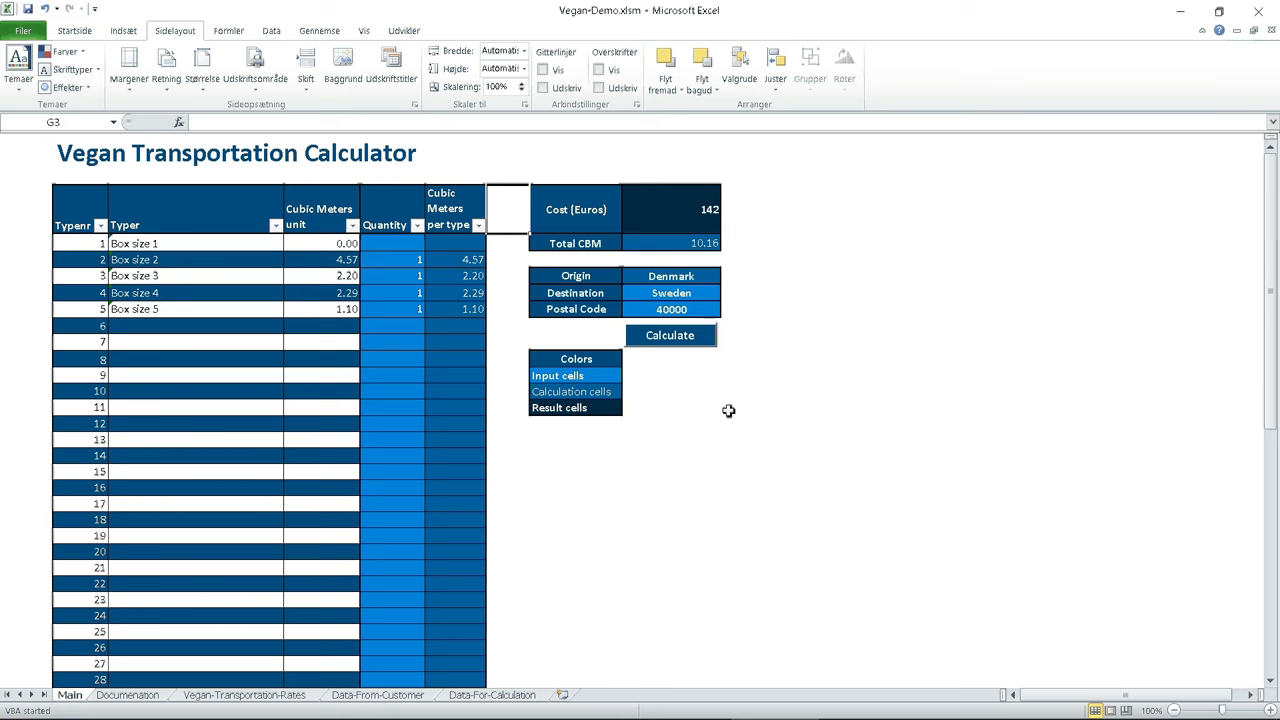
{"action": "mouse_move", "coordinate": [505, 259]}
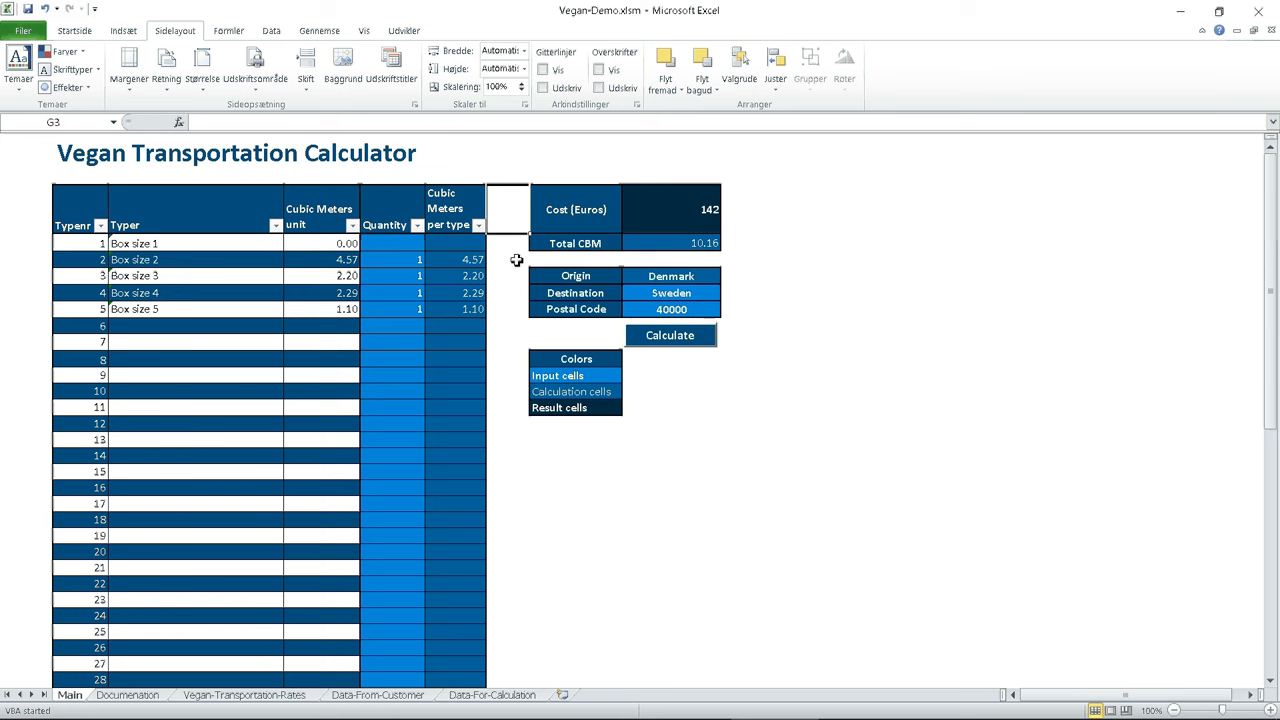
{"action": "mouse_move", "coordinate": [466, 240]}
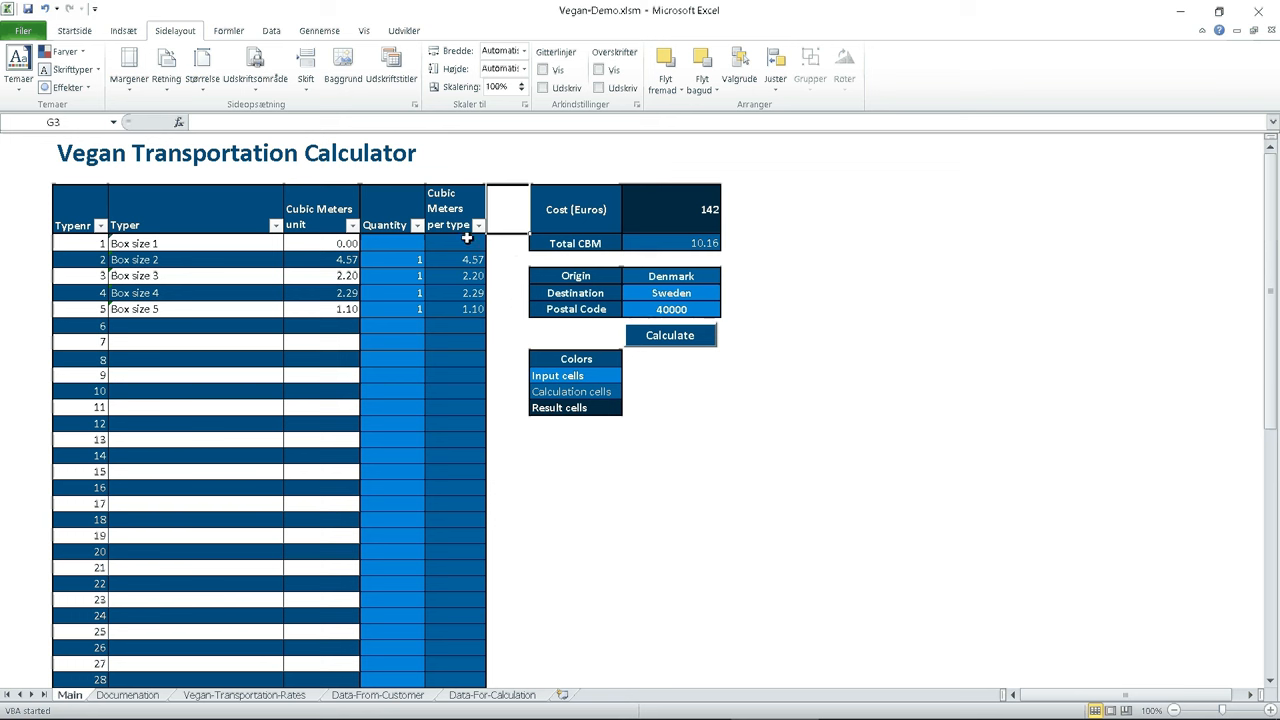
{"action": "mouse_move", "coordinate": [517, 140]}
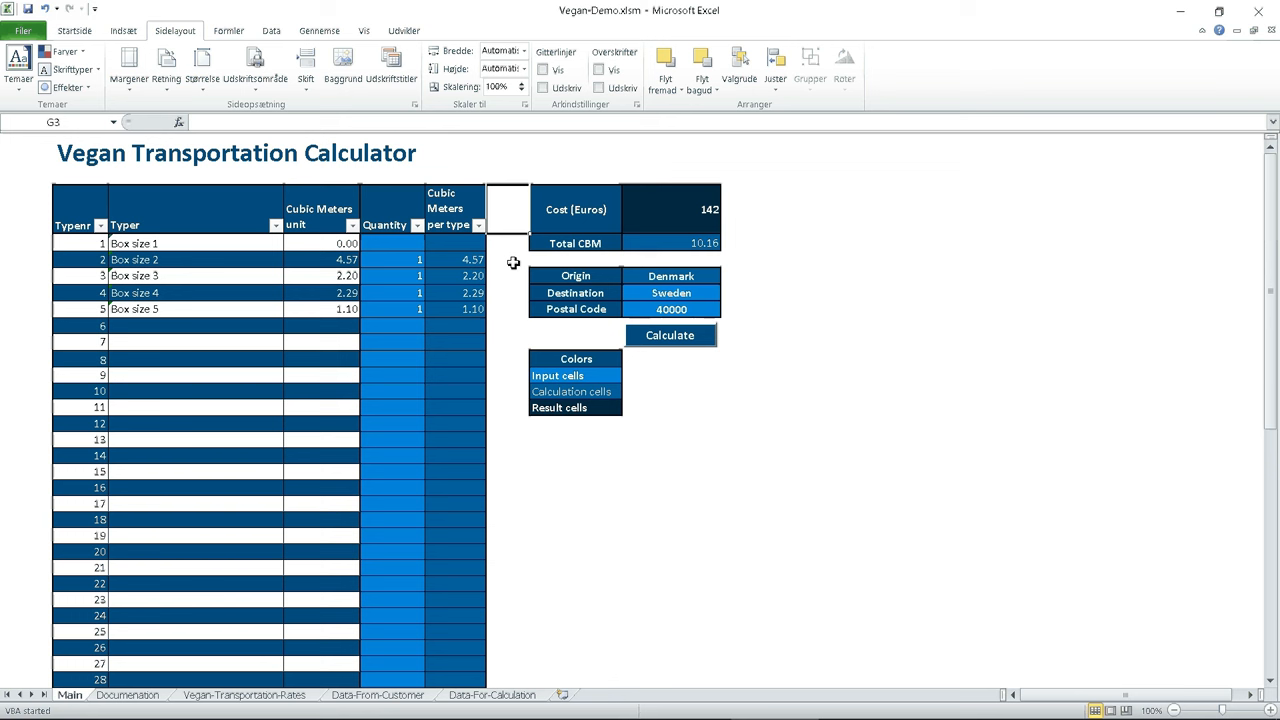
{"action": "mouse_move", "coordinate": [600, 260]}
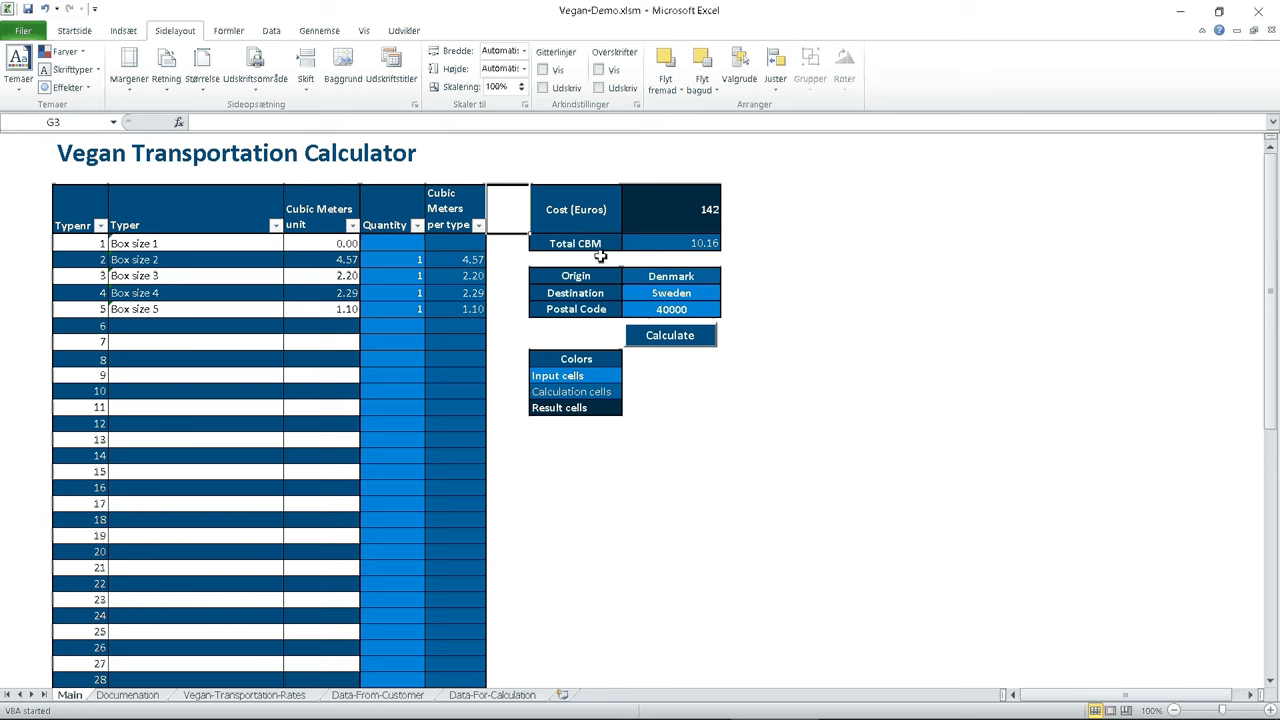
{"action": "mouse_move", "coordinate": [796, 261]}
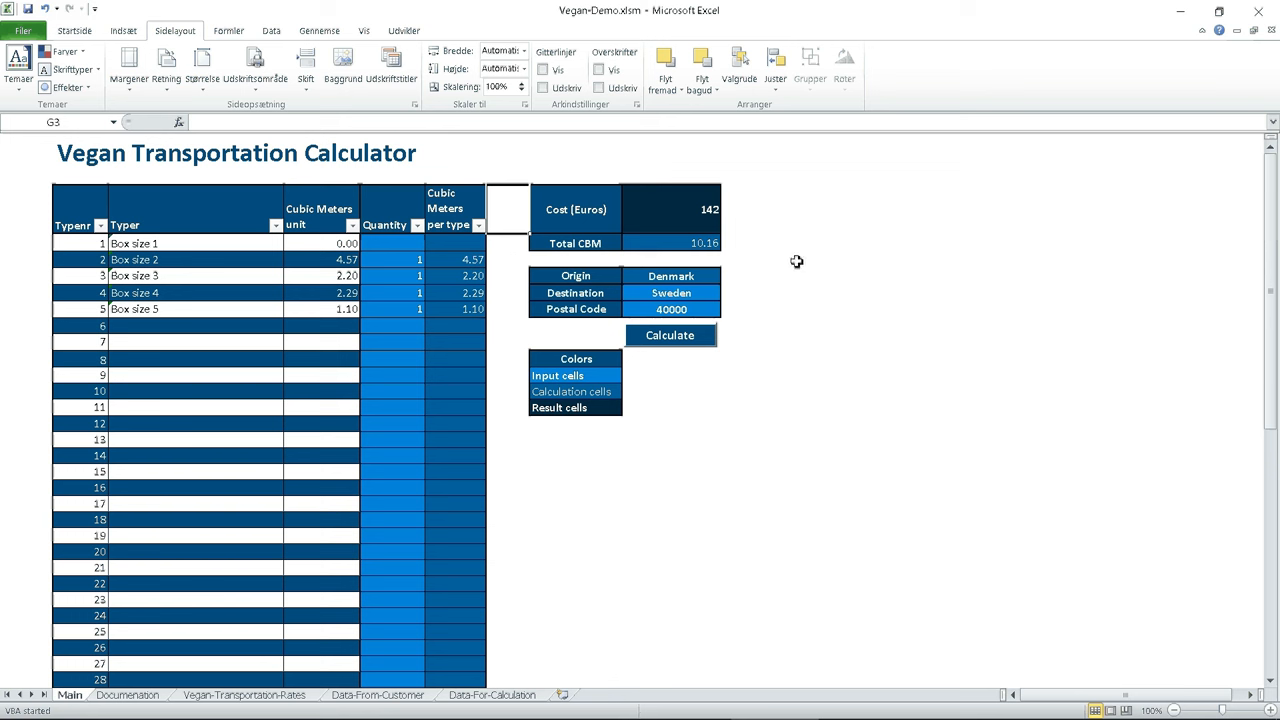
{"action": "mouse_move", "coordinate": [790, 267]}
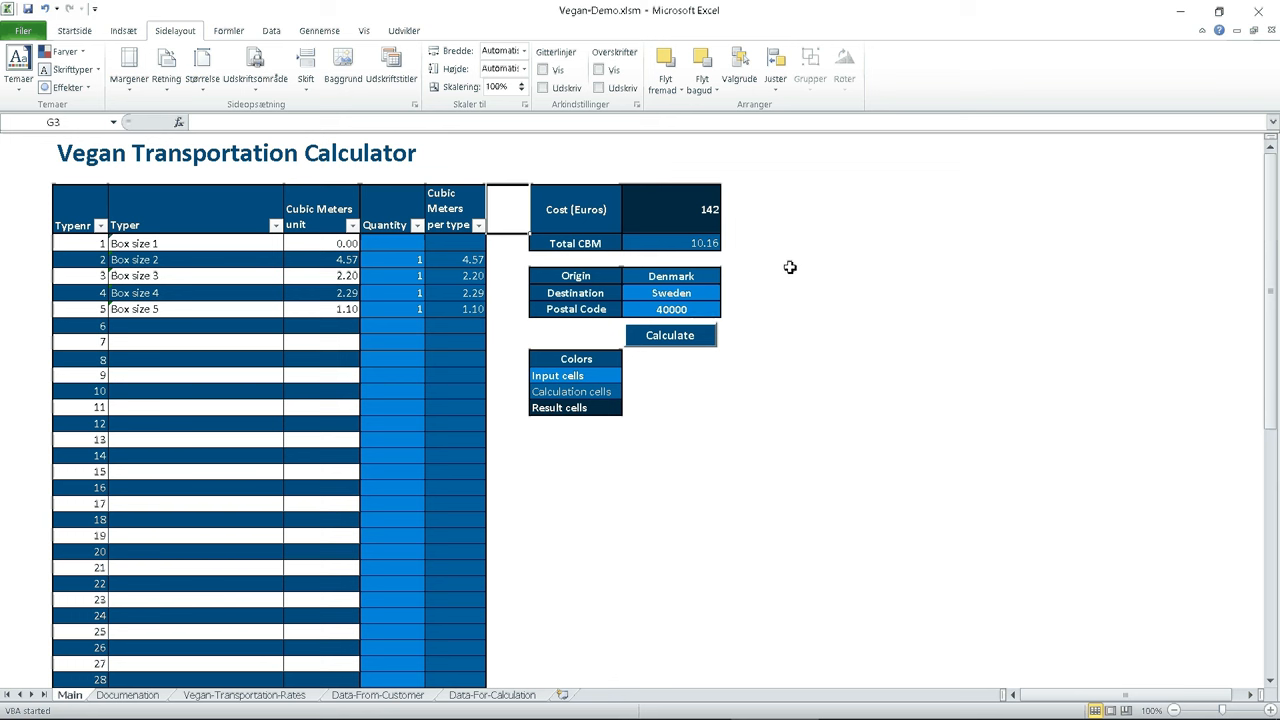
{"action": "mouse_move", "coordinate": [785, 274]}
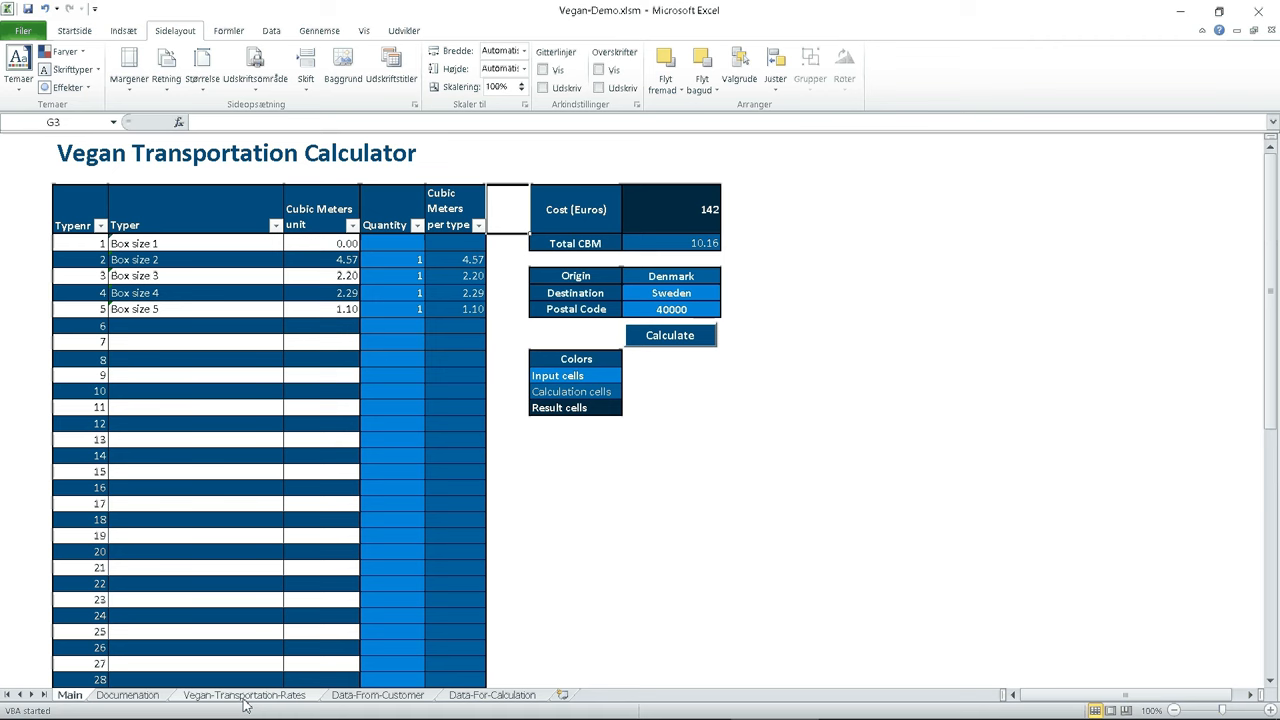
Show the Vegan-Transportation-Rates sheet with its From/To postal-code range tables.
{"action": "left_click", "coordinate": [245, 695]}
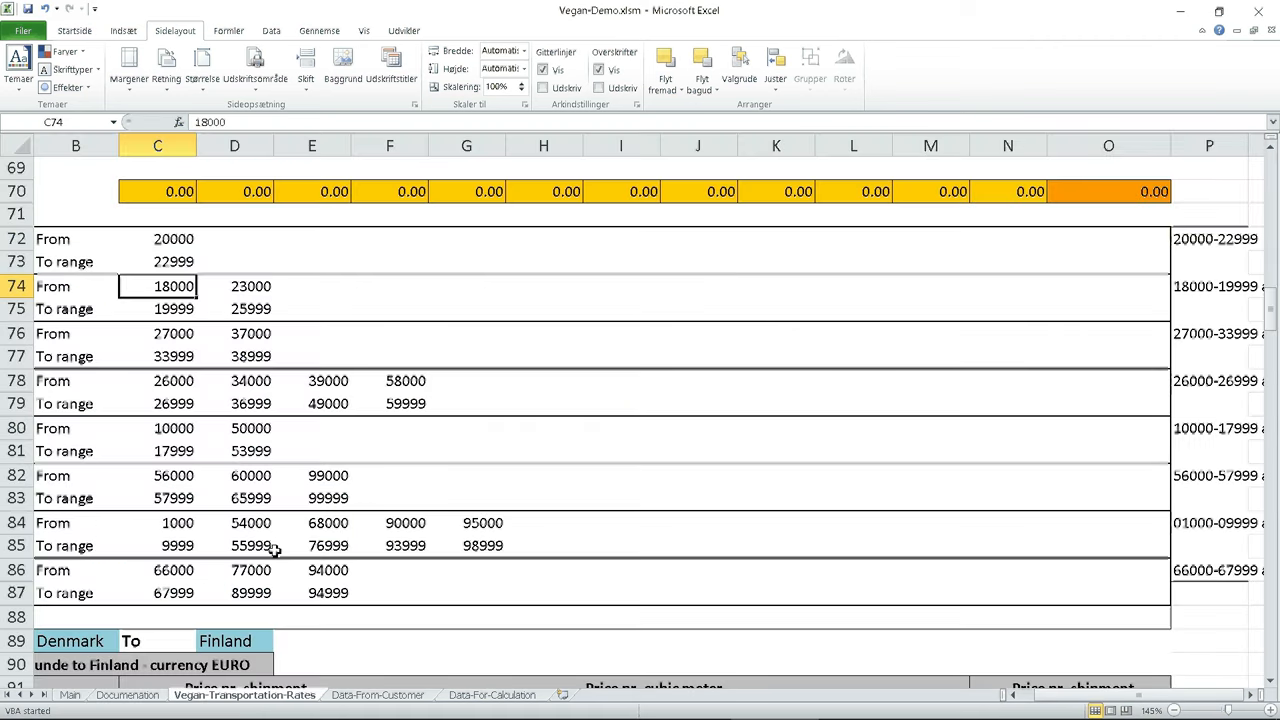
{"action": "mouse_move", "coordinate": [290, 413]}
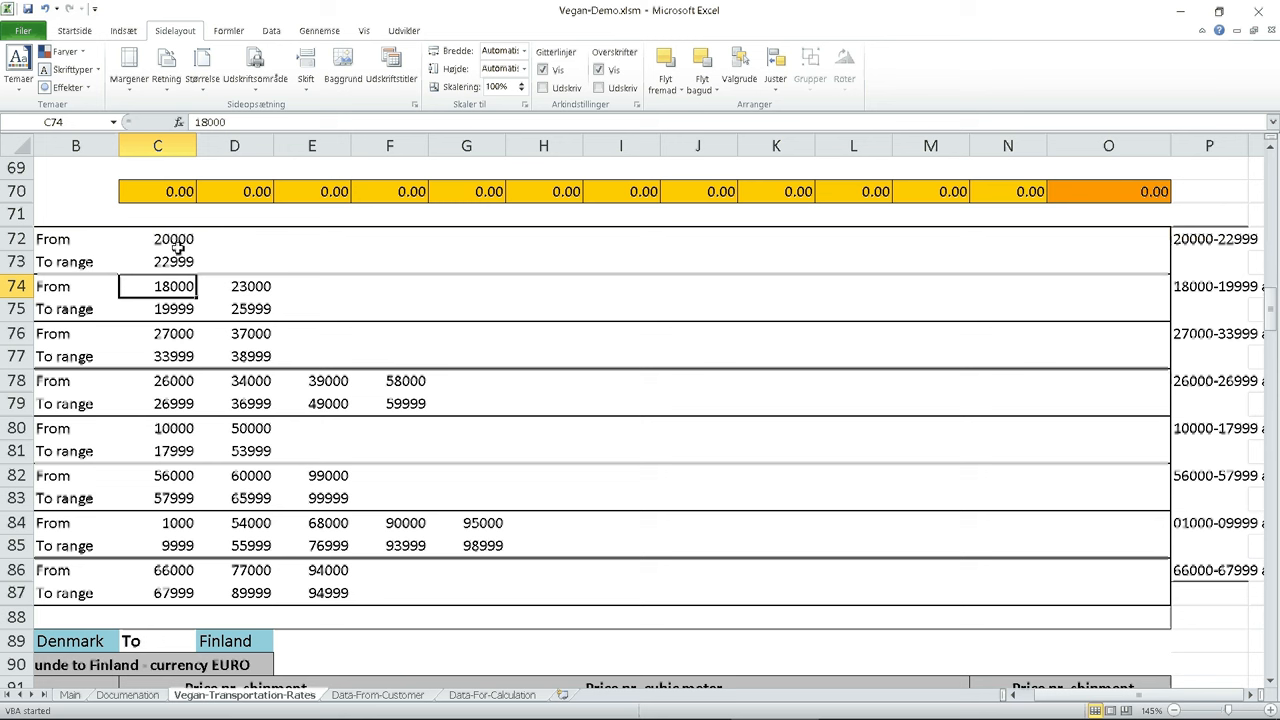
{"action": "mouse_move", "coordinate": [173, 442]}
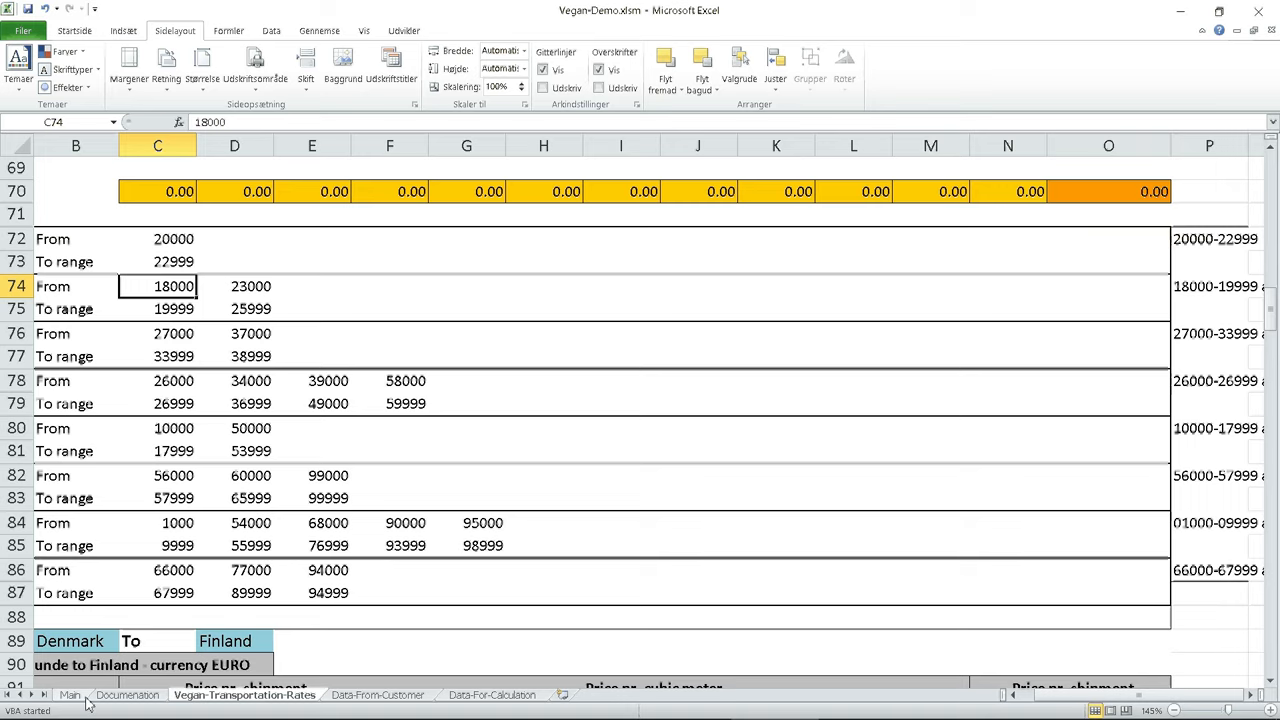
Return to the Main calculator sheet showing 142 euros for Denmark to Sweden, selecting cell G6.
{"action": "left_click", "coordinate": [68, 695]}
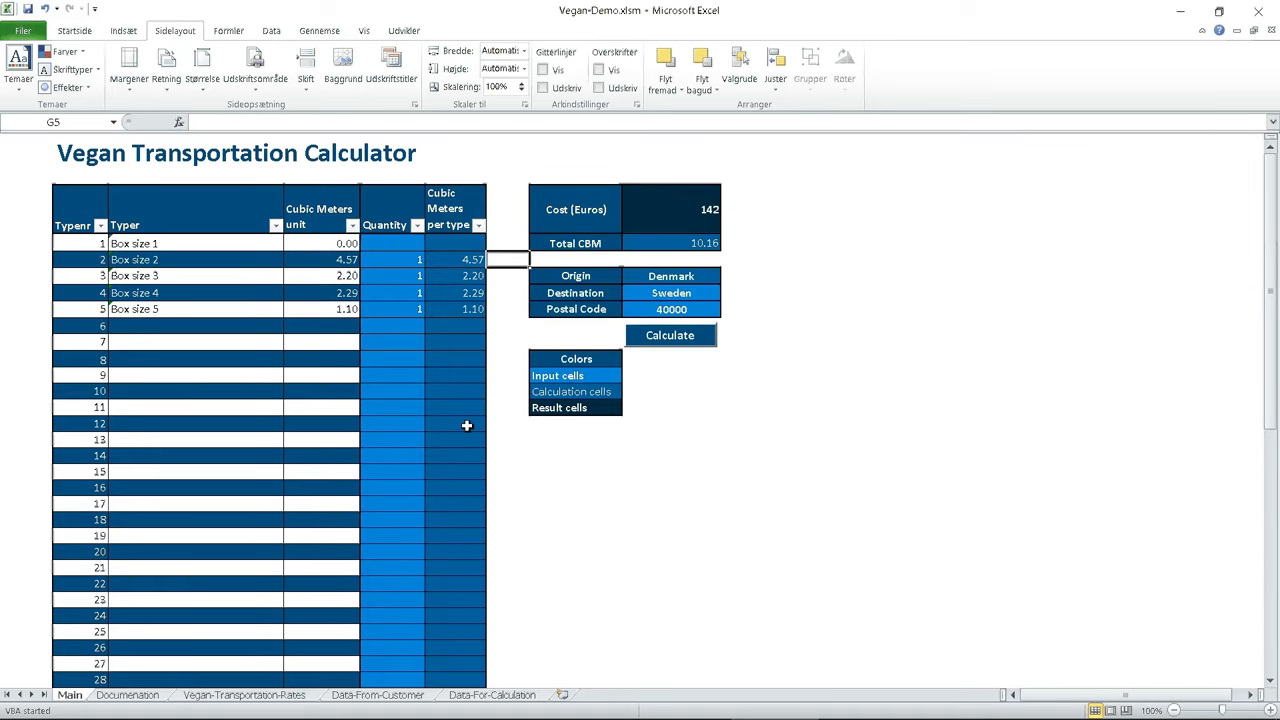
{"action": "mouse_move", "coordinate": [508, 307]}
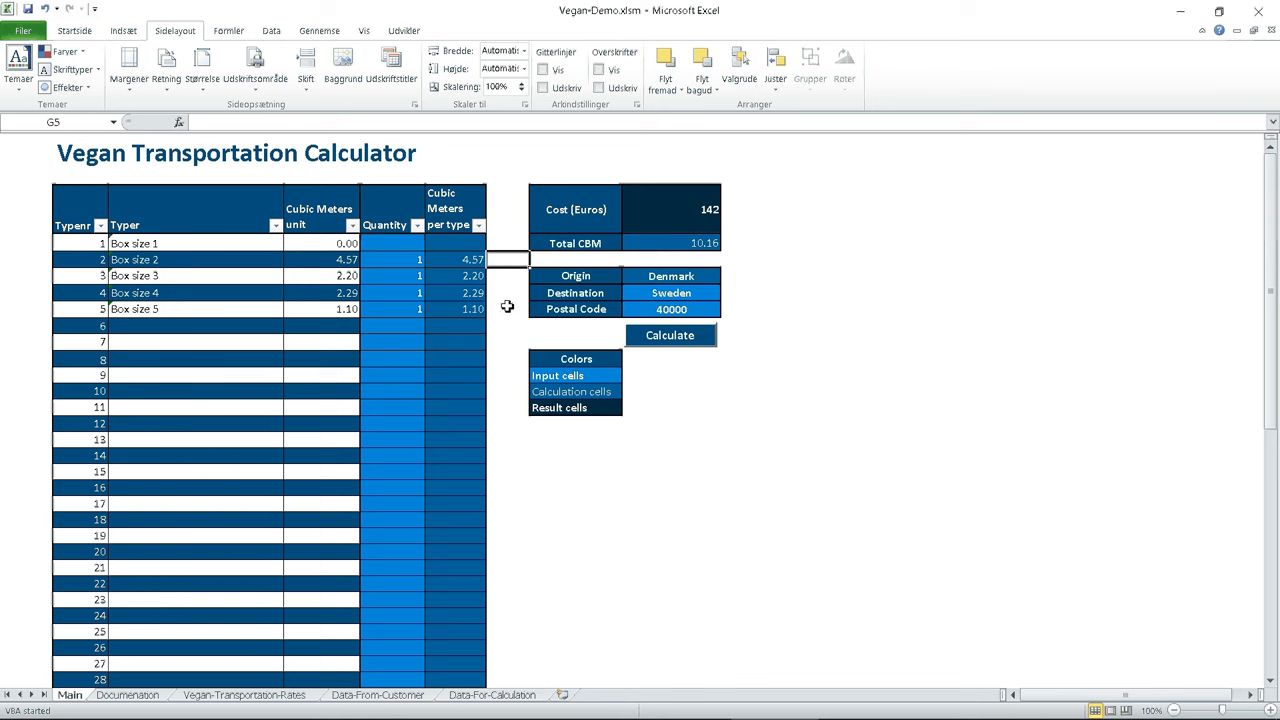
{"action": "mouse_move", "coordinate": [512, 275]}
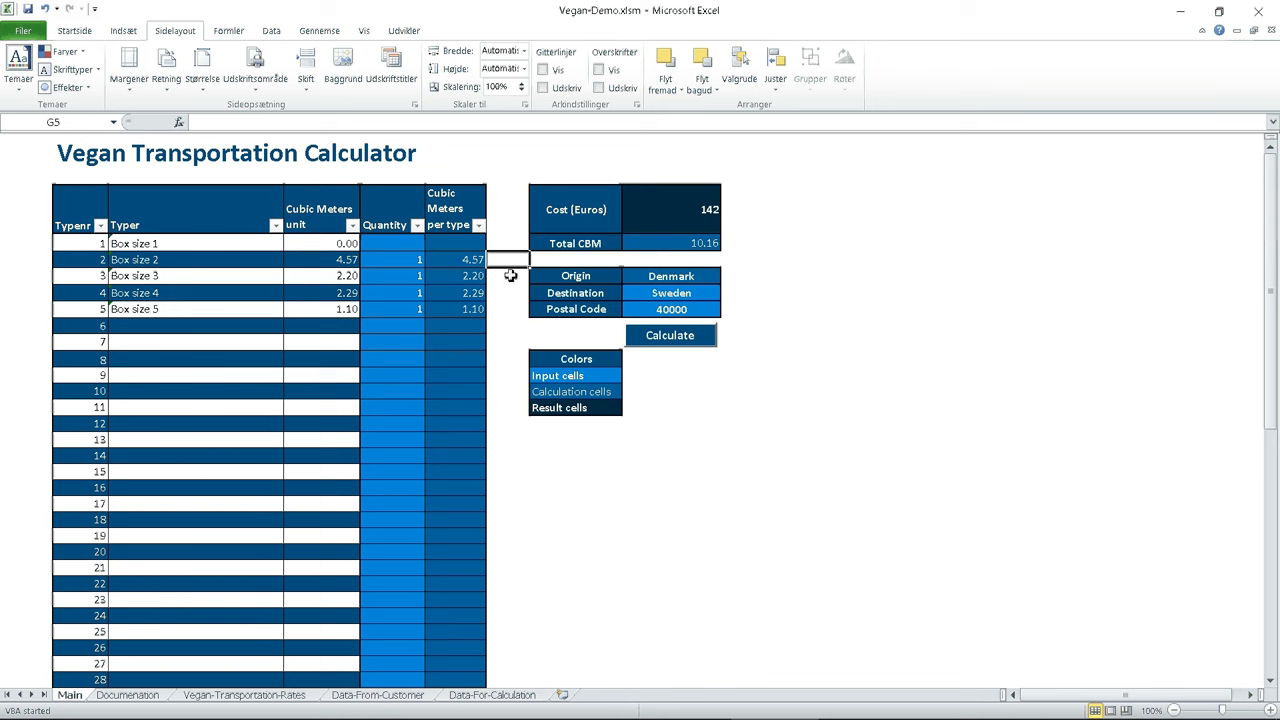
{"action": "left_click", "coordinate": [510, 275]}
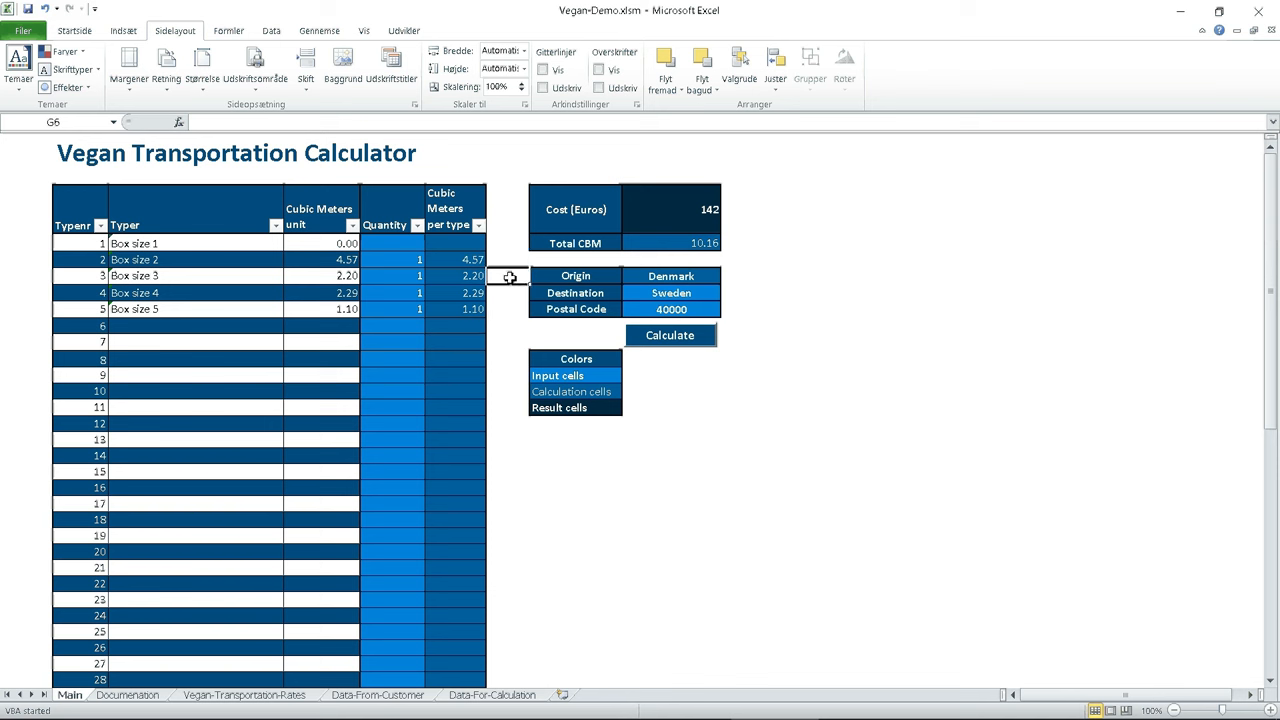